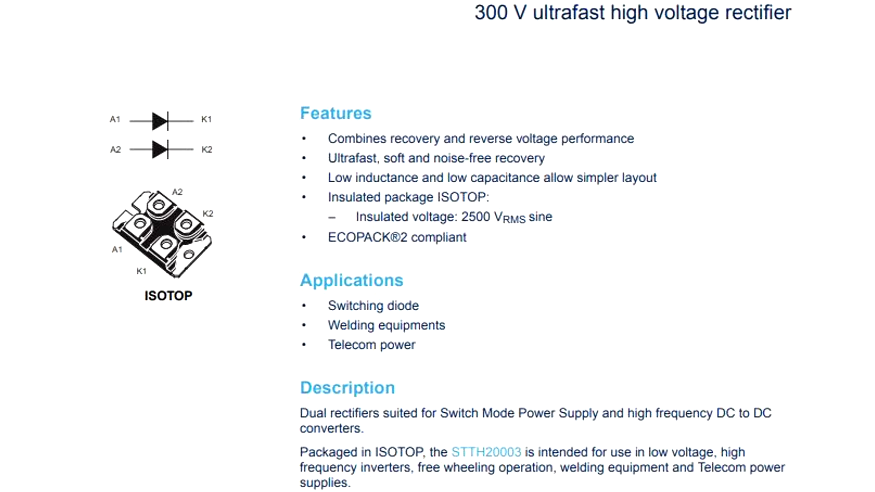
scroll("down", 3)
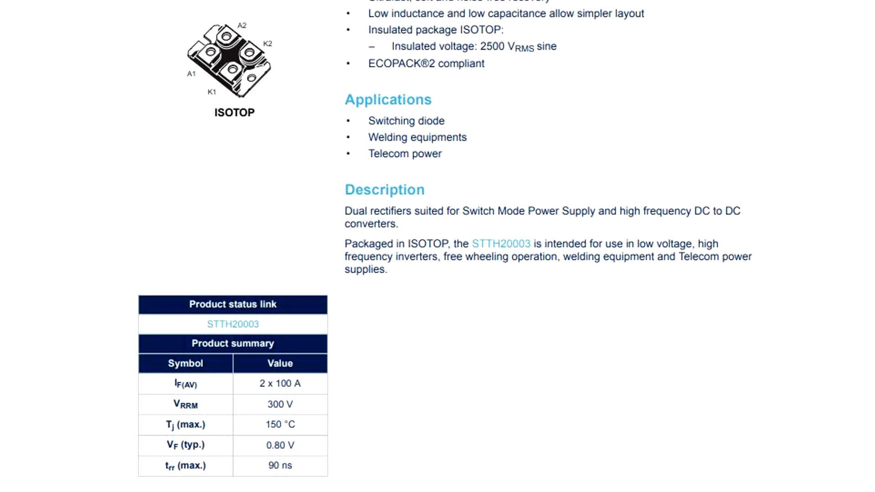